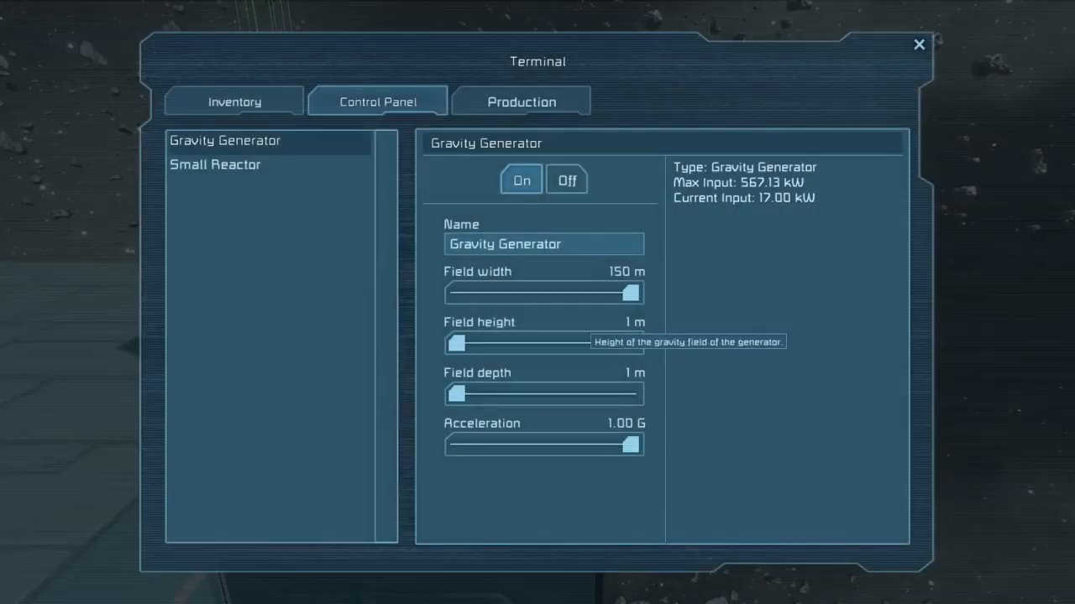
Adjust the Gravity Generator's field width slider toward a 150 m wide thin slab
left_click_drag(457, 342, 477, 343)
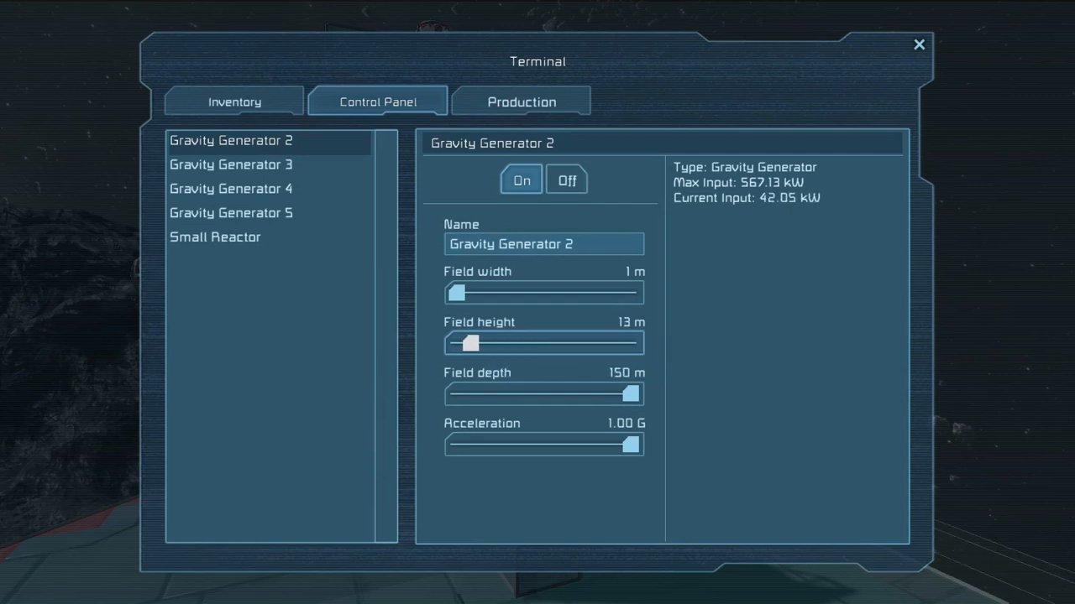
Select the gravity generators in turn, set Gravity Generator 2's acceleration to 0.65 G, and return to the world
left_click(230, 164)
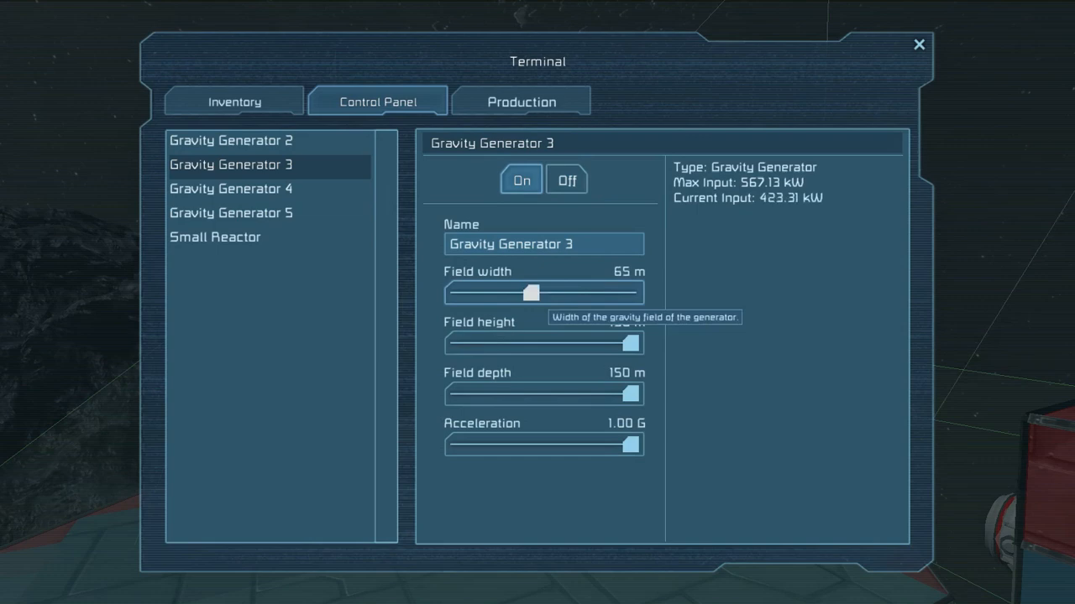
left_click(230, 141)
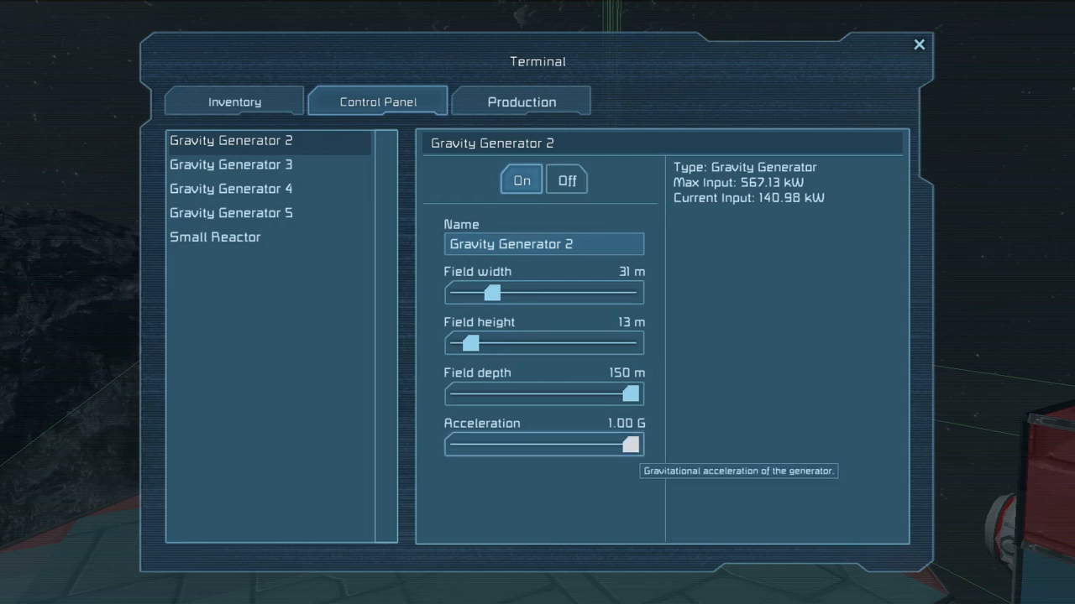
left_click_drag(631, 445, 602, 445)
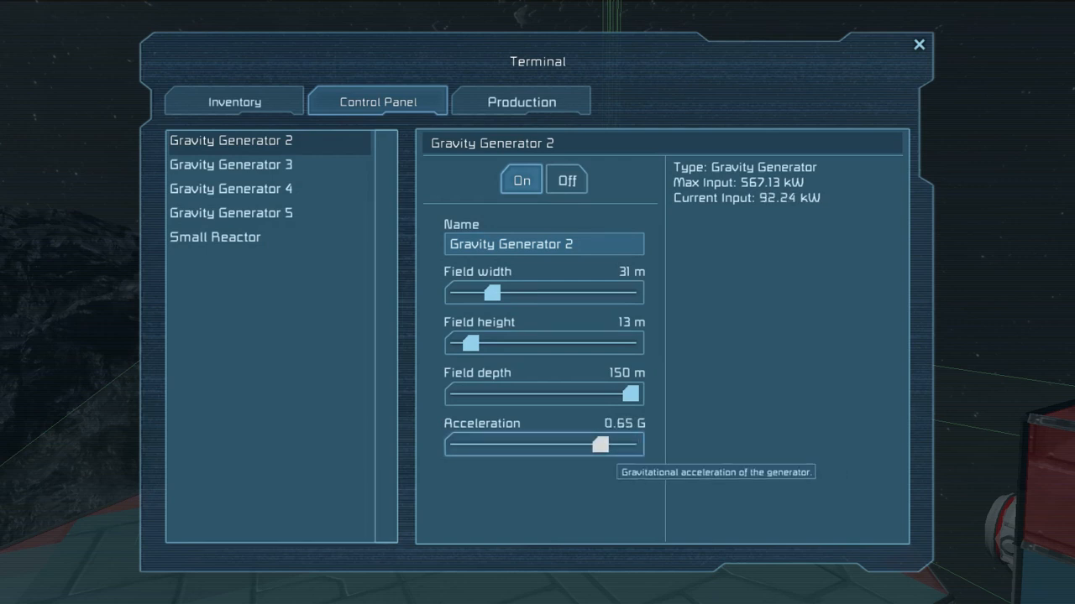
left_click(231, 212)
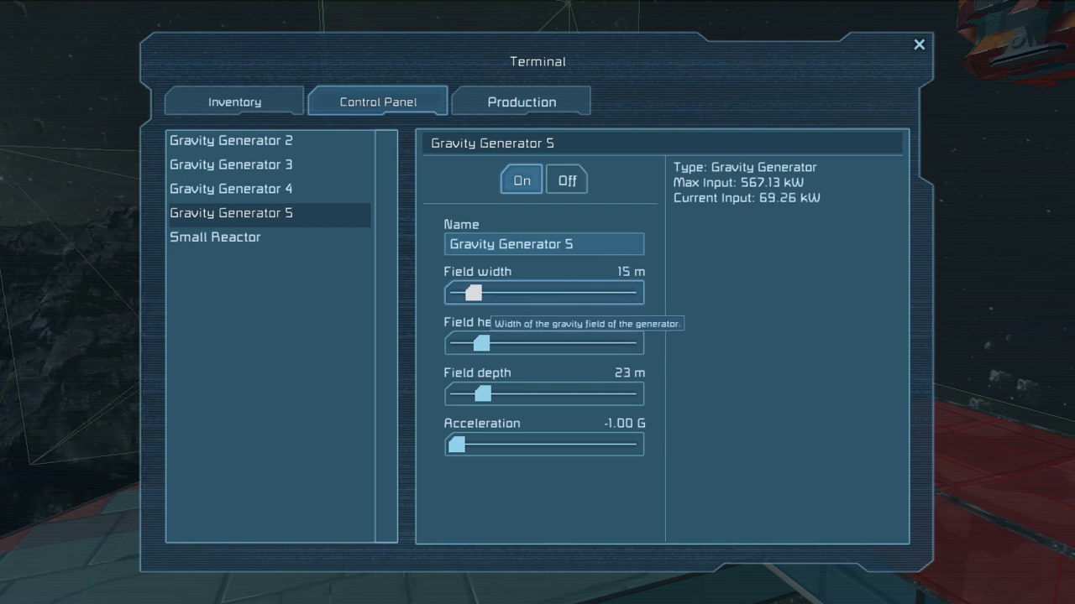
left_click(919, 44)
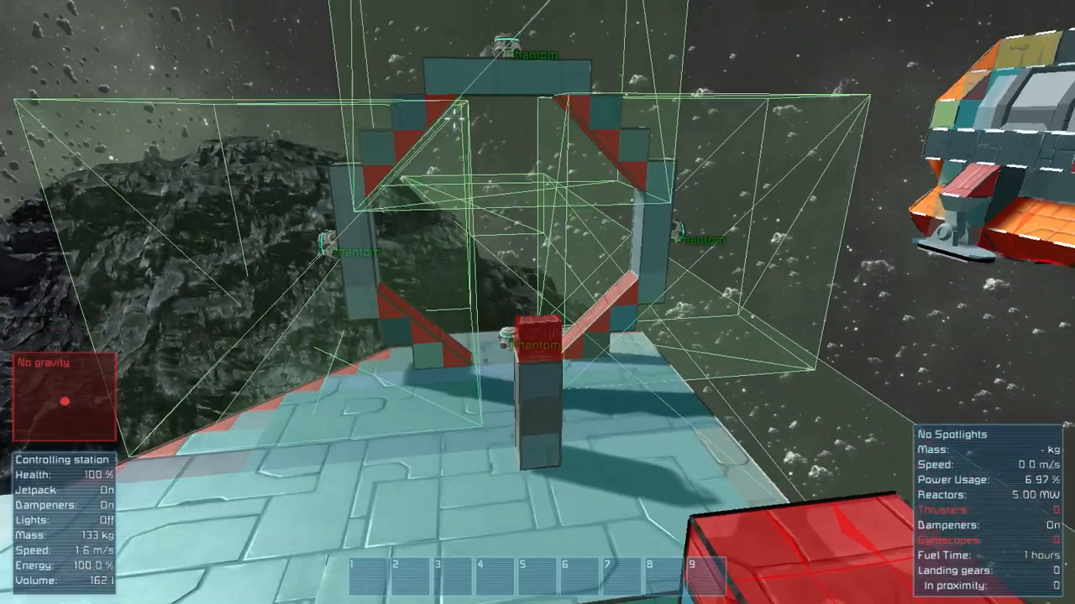